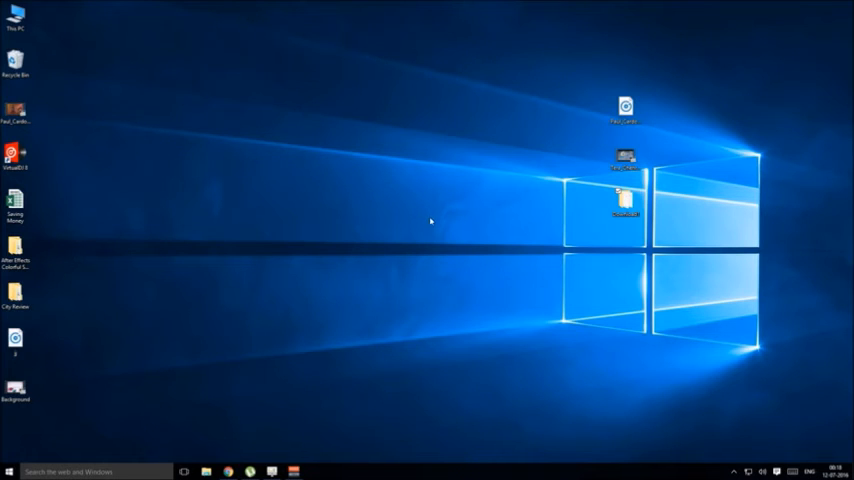
{"action": "mouse_move", "coordinate": [300, 409]}
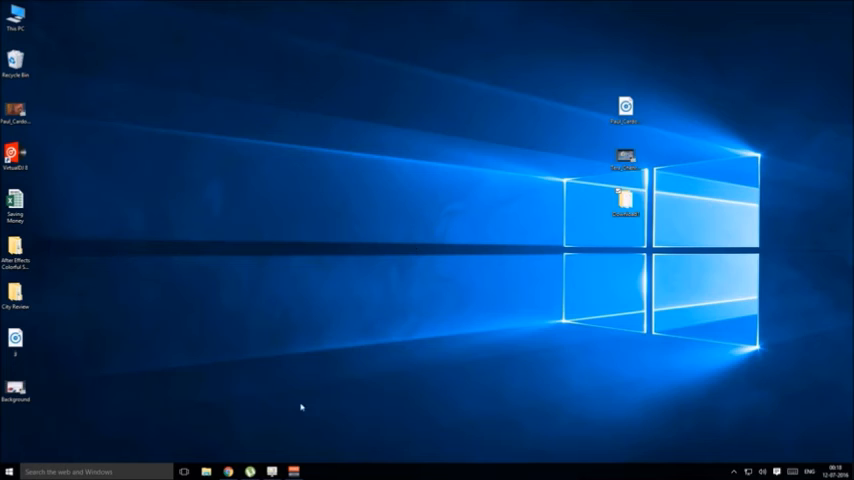
Step: Download a2ztip_easeus.rar from the shared YouTube folder in Google Drive
{"action": "left_click", "coordinate": [234, 472]}
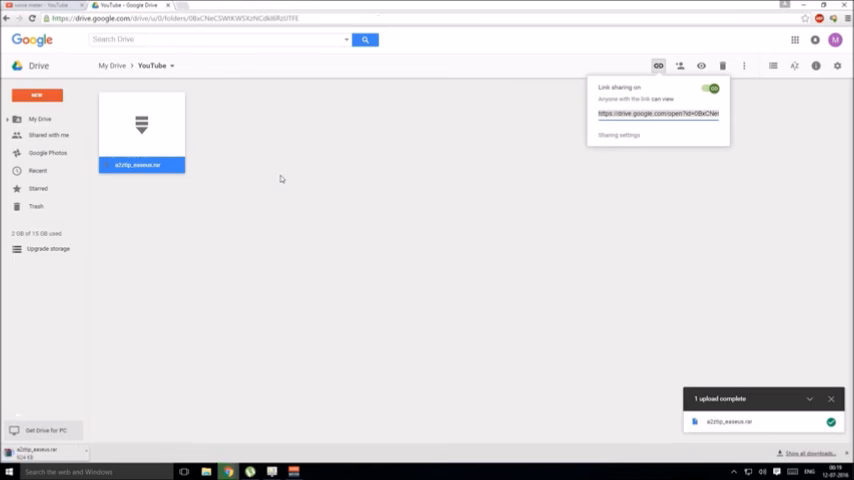
{"action": "mouse_move", "coordinate": [675, 358]}
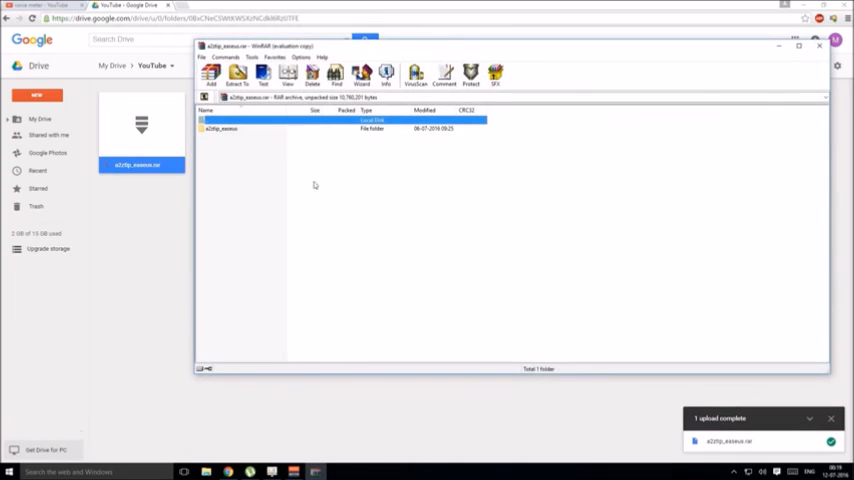
Step: Extract the a2ztip_easeus folder to the Desktop, entering the archive password
{"action": "left_click", "coordinate": [230, 128]}
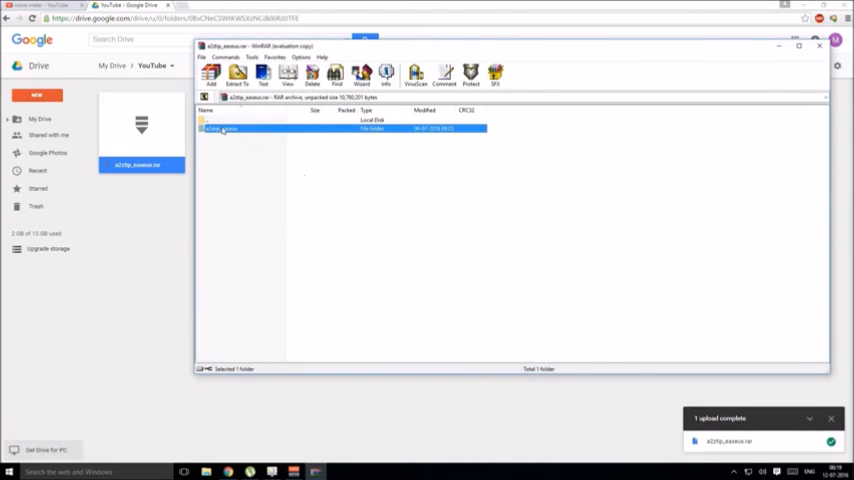
{"action": "right_click", "coordinate": [220, 130]}
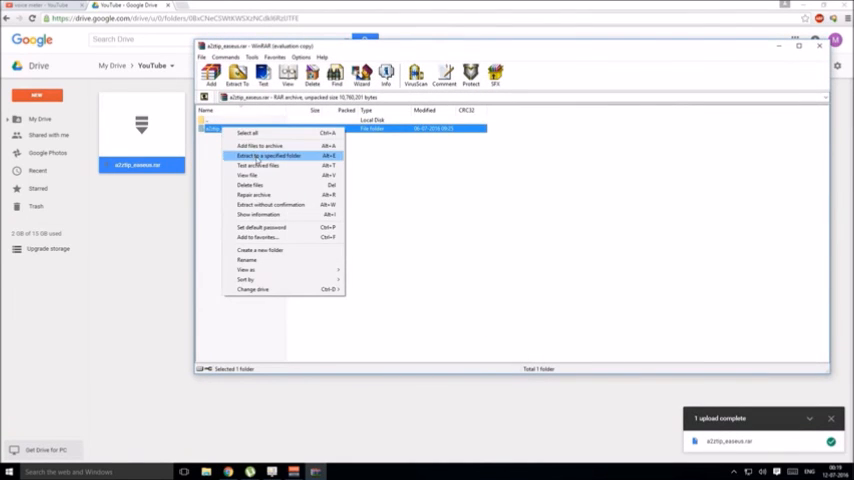
{"action": "left_click", "coordinate": [265, 155]}
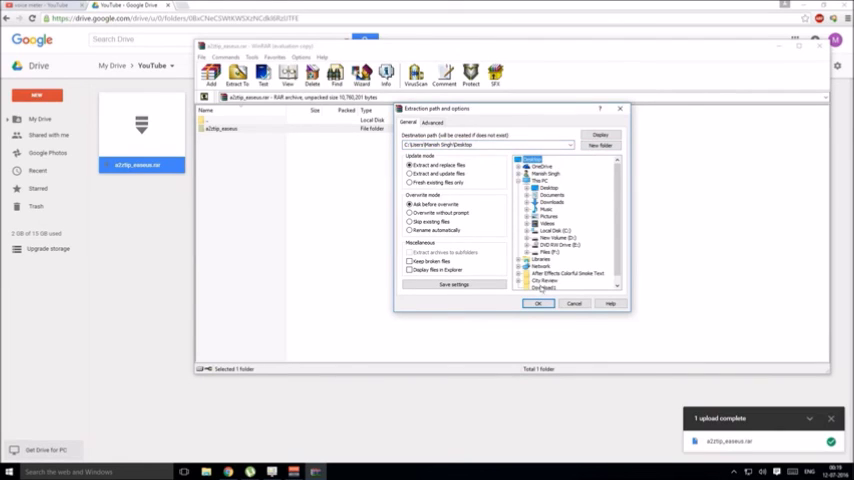
{"action": "left_click", "coordinate": [537, 303]}
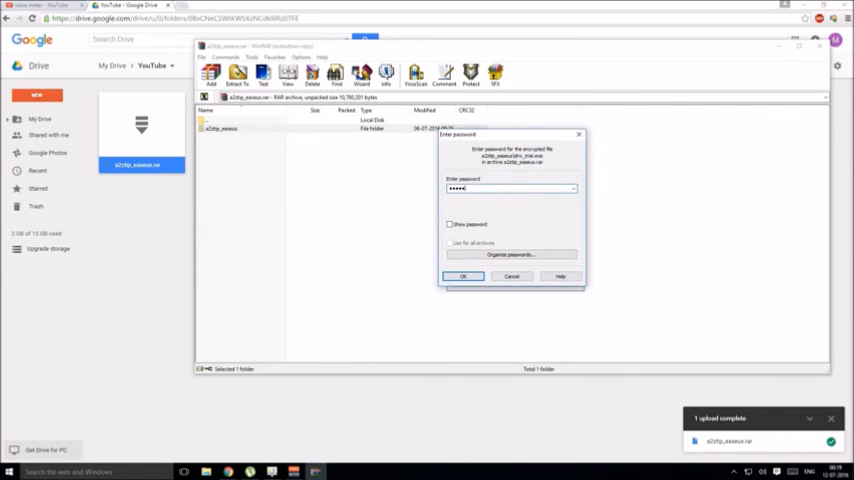
{"action": "left_click", "coordinate": [458, 276]}
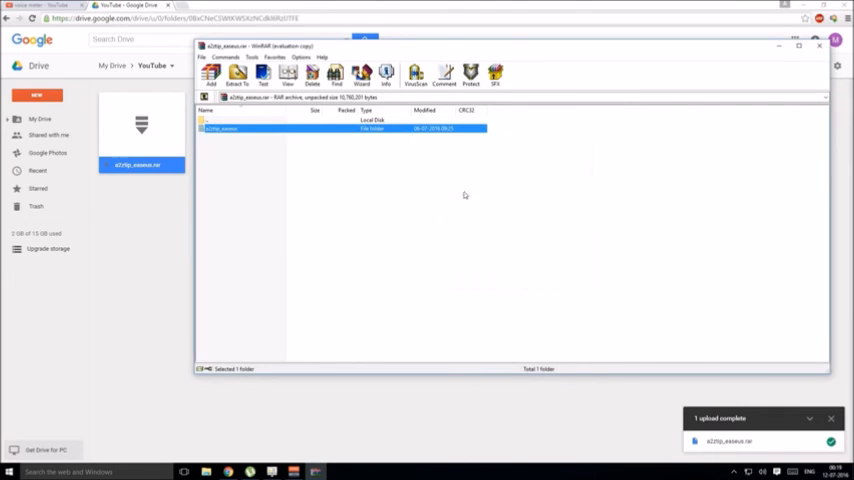
{"action": "mouse_move", "coordinate": [320, 137]}
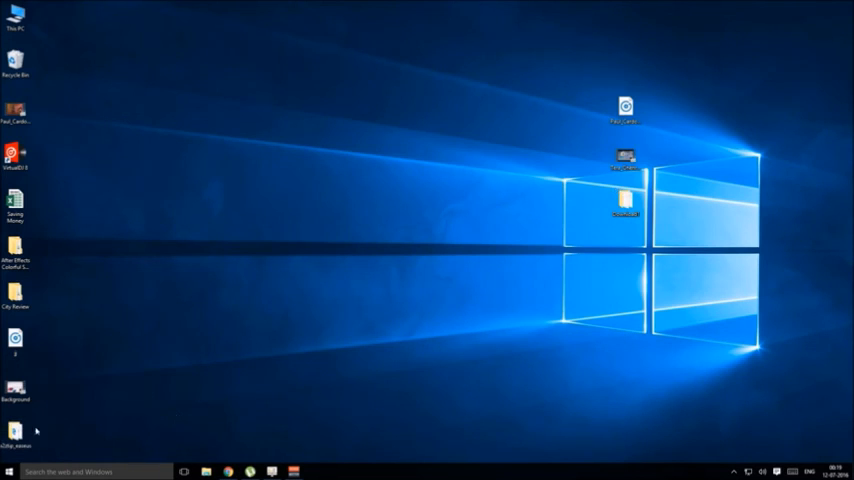
Step: Open the a2ztip_easeus folder from the desktop in File Explorer
{"action": "left_click", "coordinate": [16, 442]}
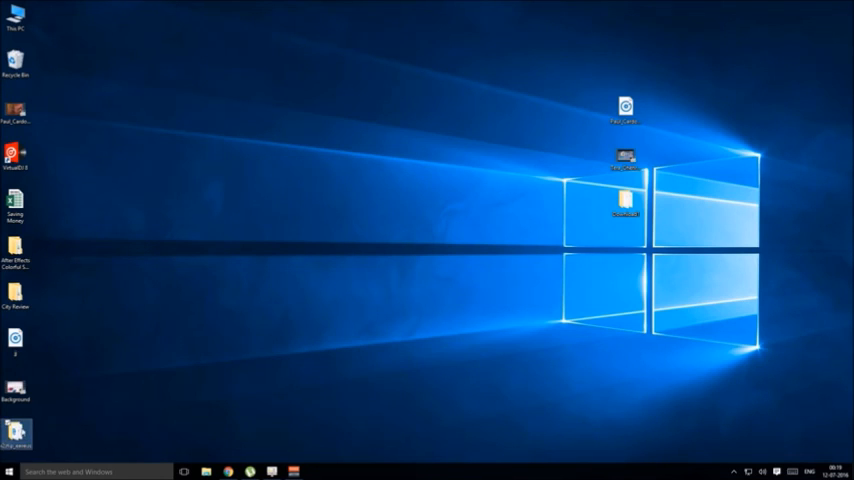
{"action": "double_click", "coordinate": [17, 429]}
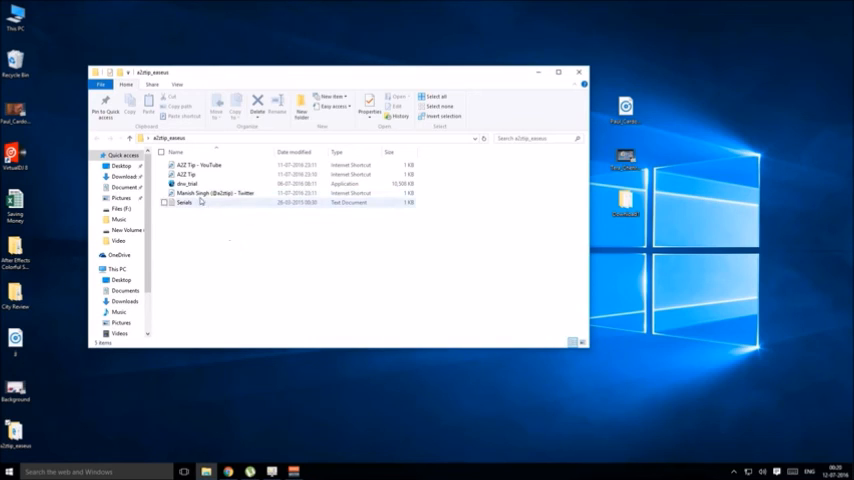
Step: Launch the dnw_trial installer, choosing More info and Run anyway in SmartScreen
{"action": "left_click", "coordinate": [190, 184]}
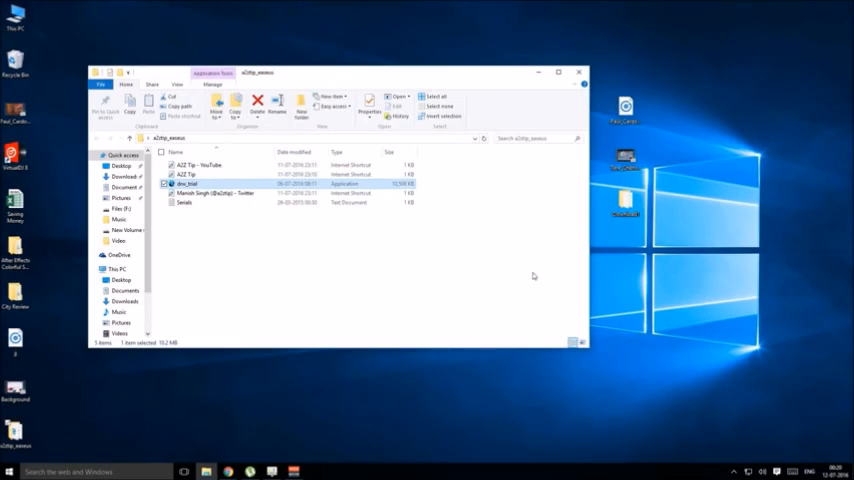
{"action": "double_click", "coordinate": [188, 183]}
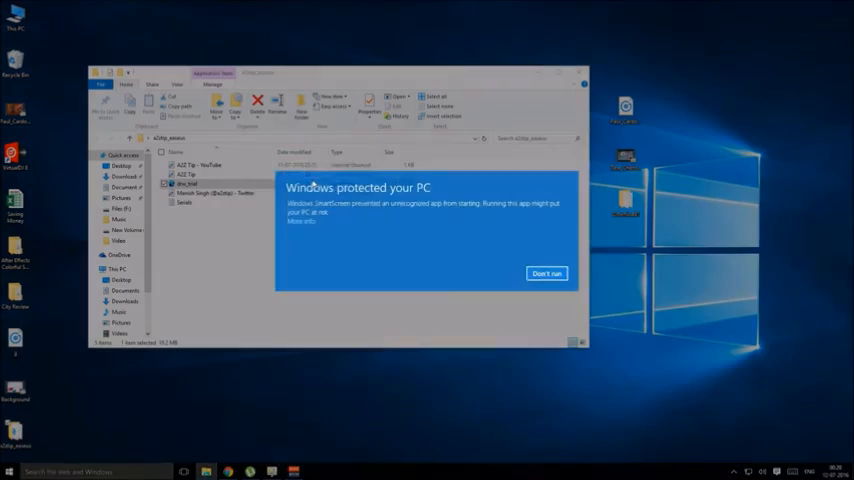
{"action": "left_click", "coordinate": [290, 221]}
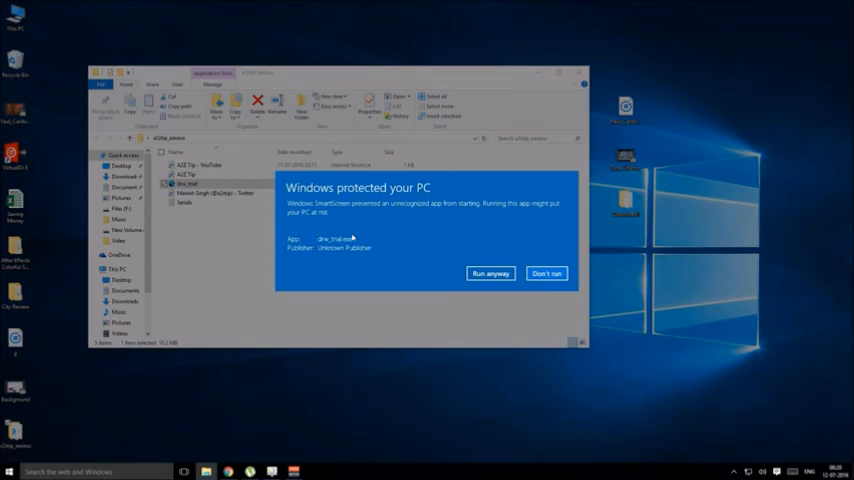
{"action": "left_click", "coordinate": [490, 272]}
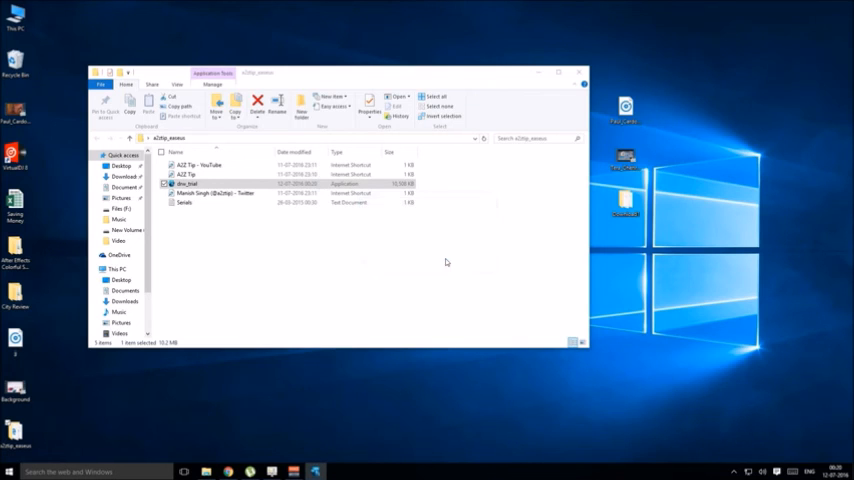
Step: Install into the existing EaseUS Data Recovery Wizard folder, keeping the desktop icon option
{"action": "double_click", "coordinate": [187, 184]}
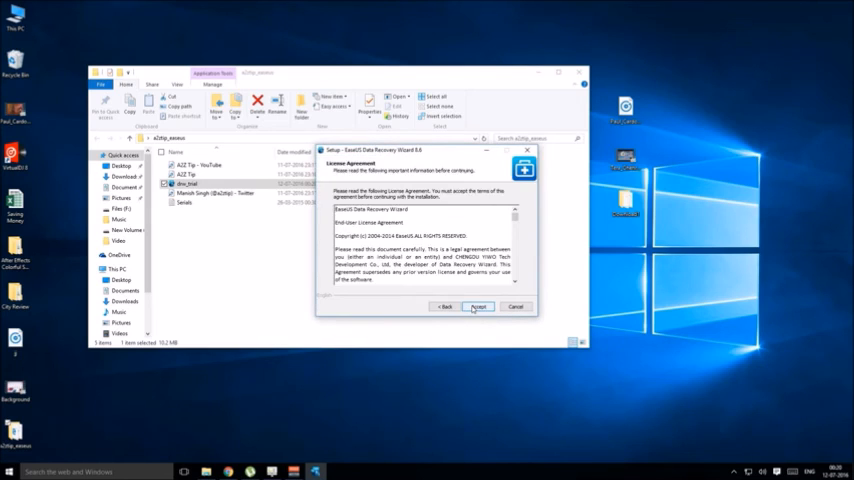
{"action": "left_click", "coordinate": [477, 306]}
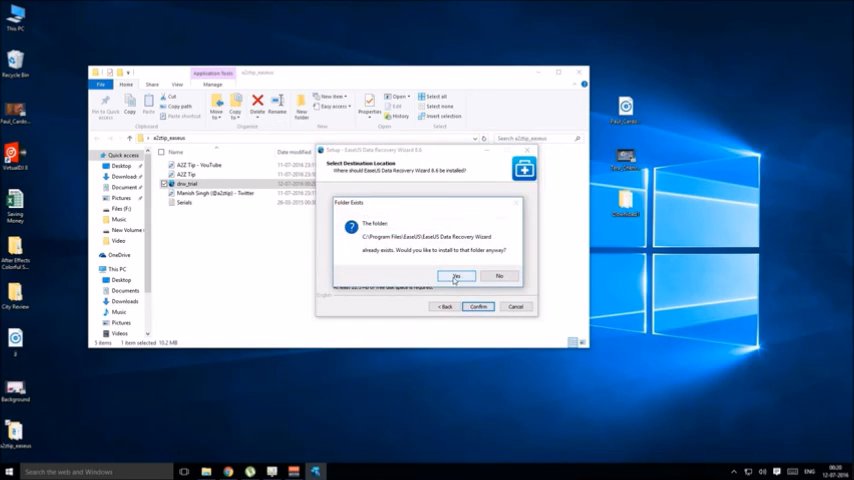
{"action": "left_click", "coordinate": [461, 276]}
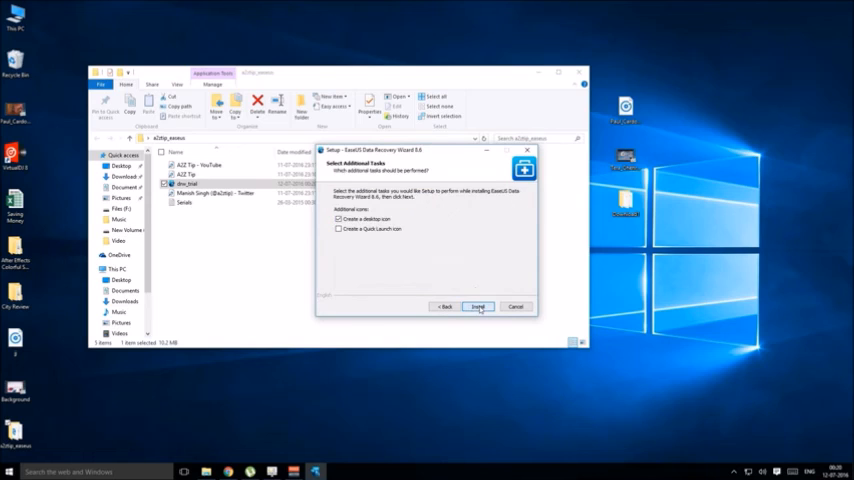
{"action": "left_click", "coordinate": [478, 306]}
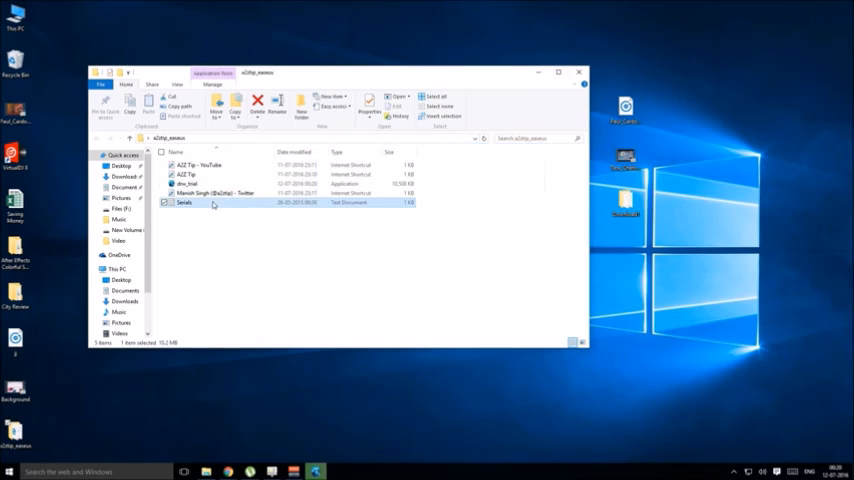
Step: Open Serials in Notepad and locate the EaseUS installation folder
{"action": "double_click", "coordinate": [183, 204]}
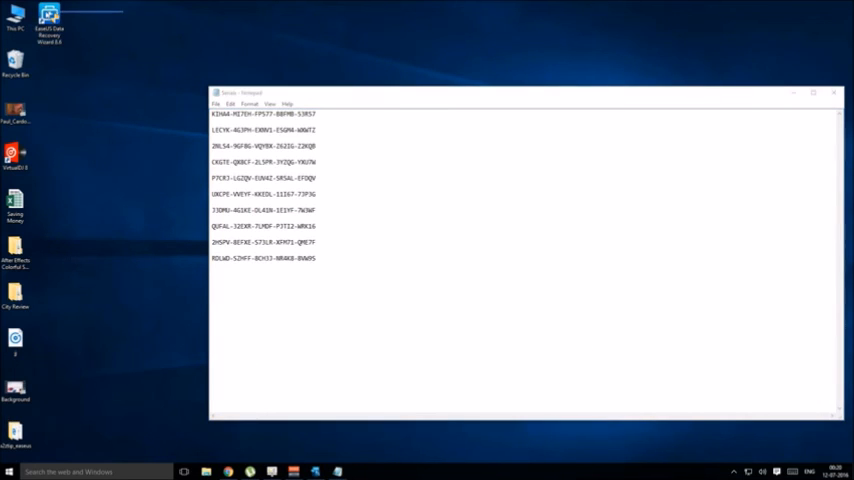
{"action": "right_click", "coordinate": [53, 18]}
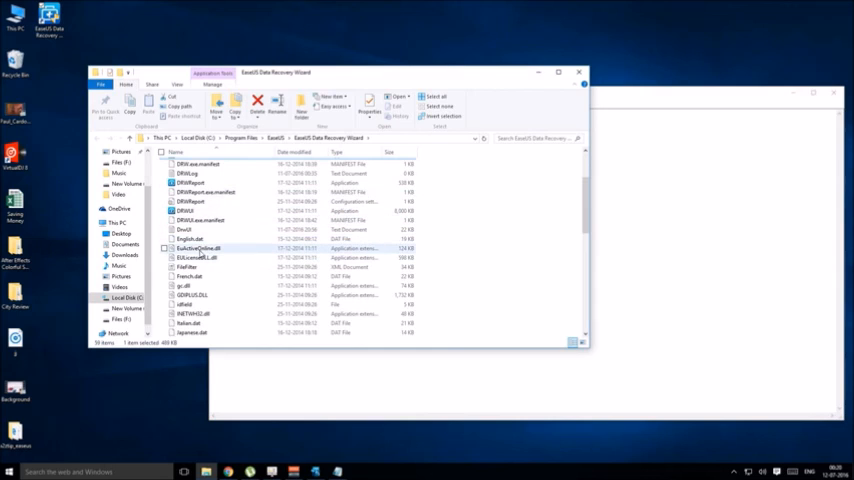
{"action": "mouse_move", "coordinate": [200, 258]}
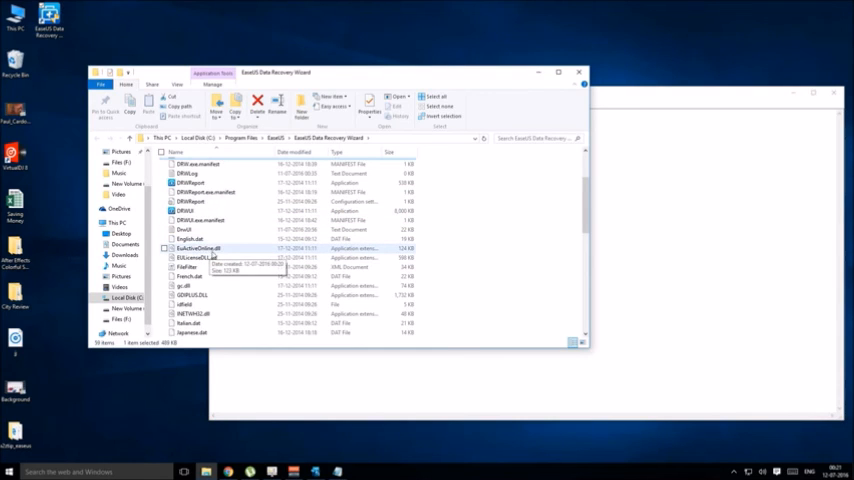
Step: Permanently delete EuActiveOnline.dll from the install folder with administrator permission
{"action": "left_click", "coordinate": [262, 99]}
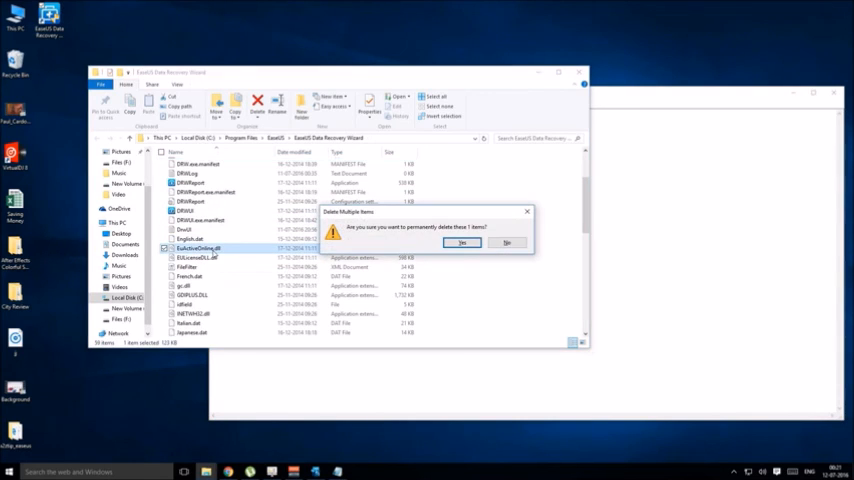
{"action": "left_click", "coordinate": [461, 243]}
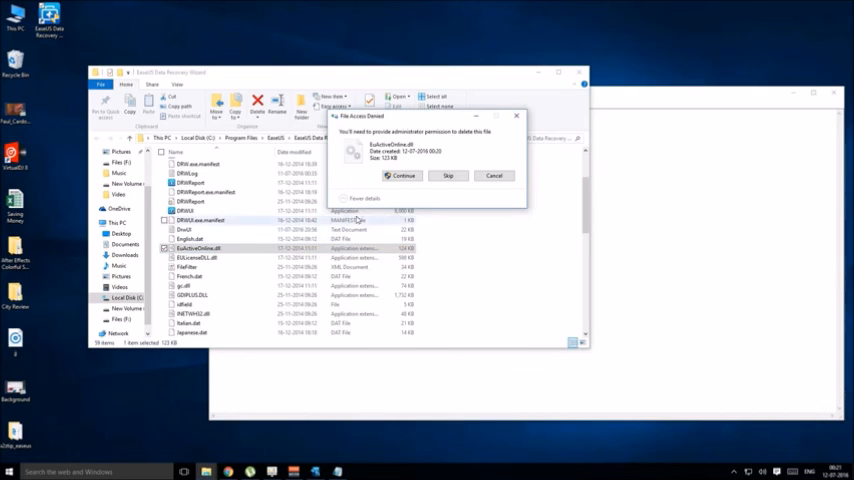
{"action": "left_click", "coordinate": [402, 175]}
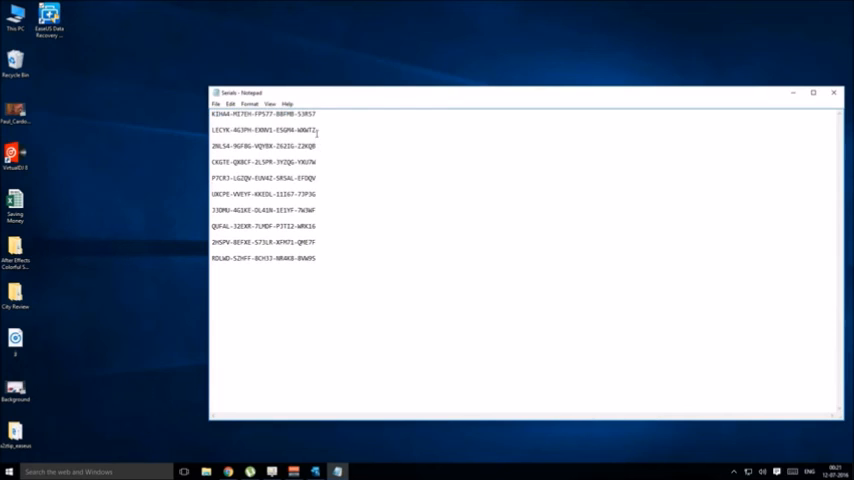
{"action": "double_click", "coordinate": [263, 131]}
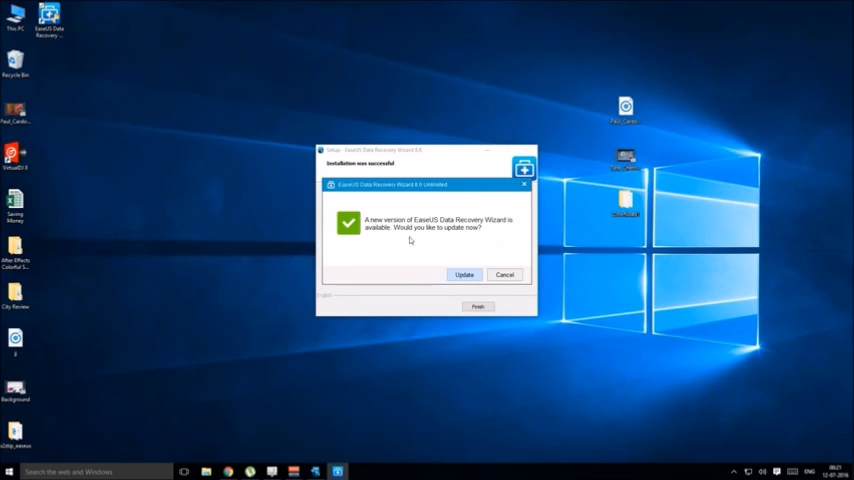
Step: Cancel the newer-version update prompt so the program opens
{"action": "left_click", "coordinate": [504, 274]}
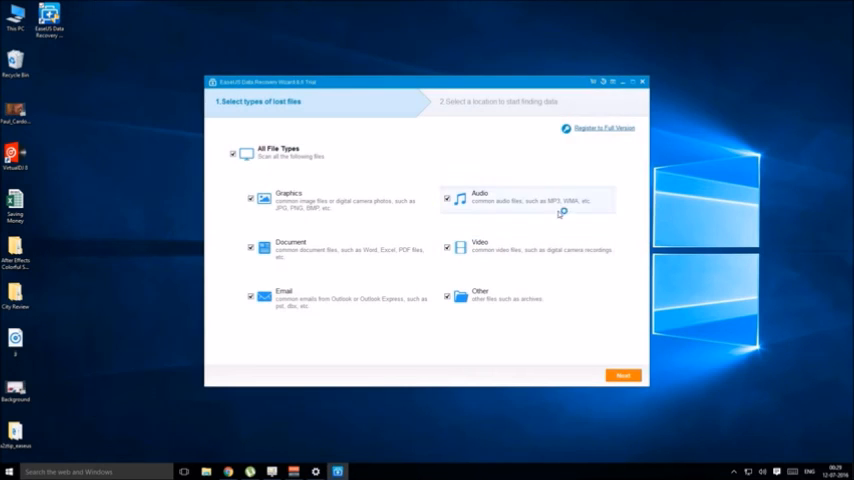
Step: Paste and activate the license code, then start scanning for all file types
{"action": "left_click", "coordinate": [605, 128]}
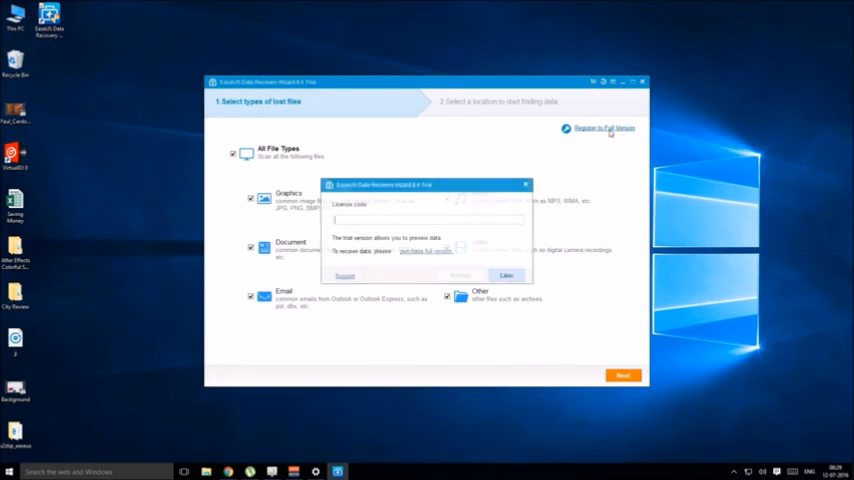
{"action": "right_click", "coordinate": [433, 218]}
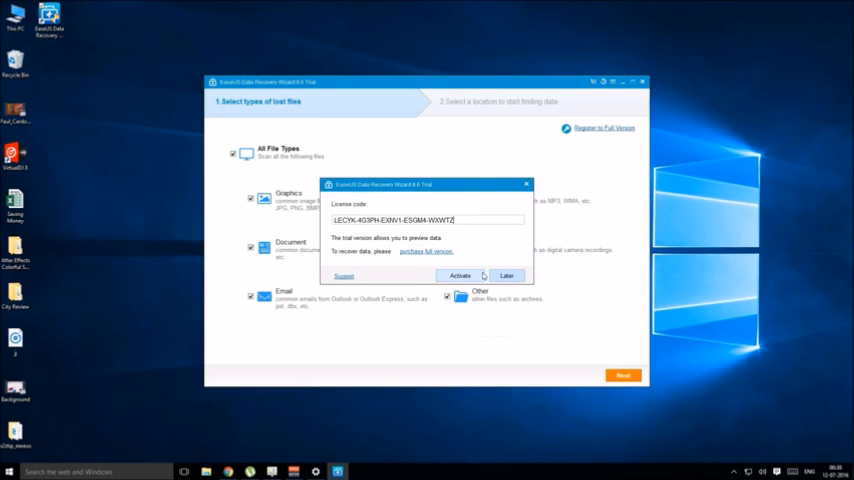
{"action": "left_click", "coordinate": [459, 275]}
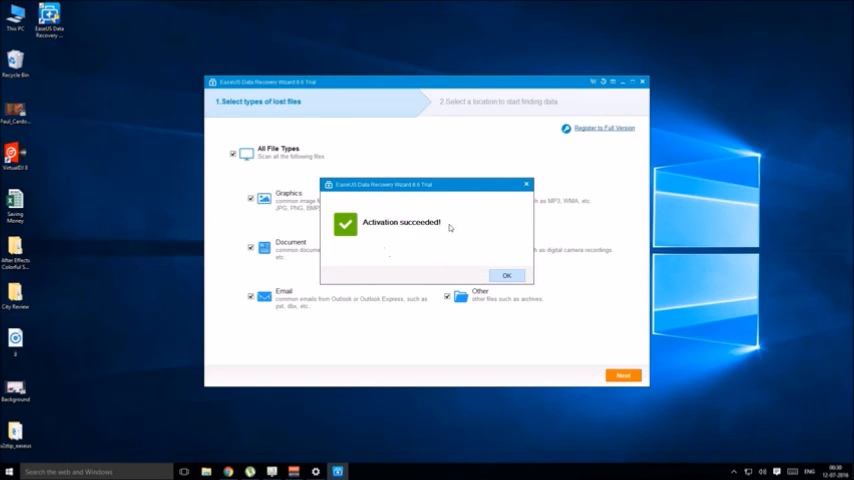
{"action": "left_click", "coordinate": [505, 274]}
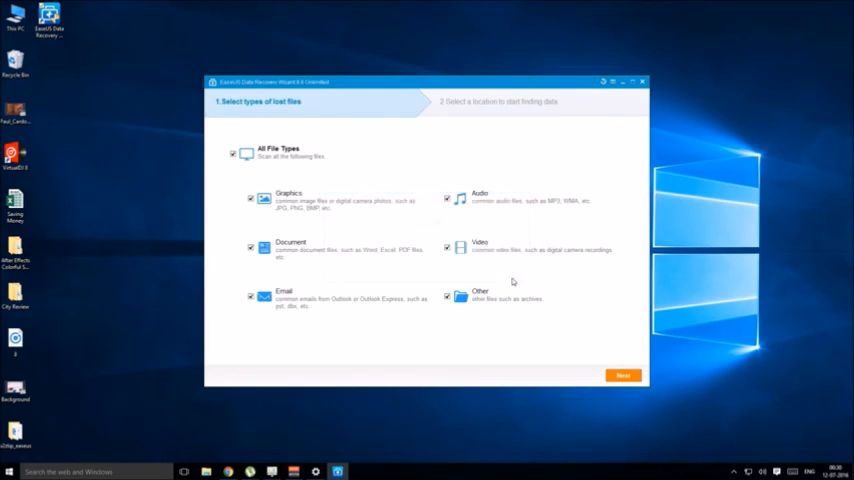
{"action": "left_click", "coordinate": [622, 375]}
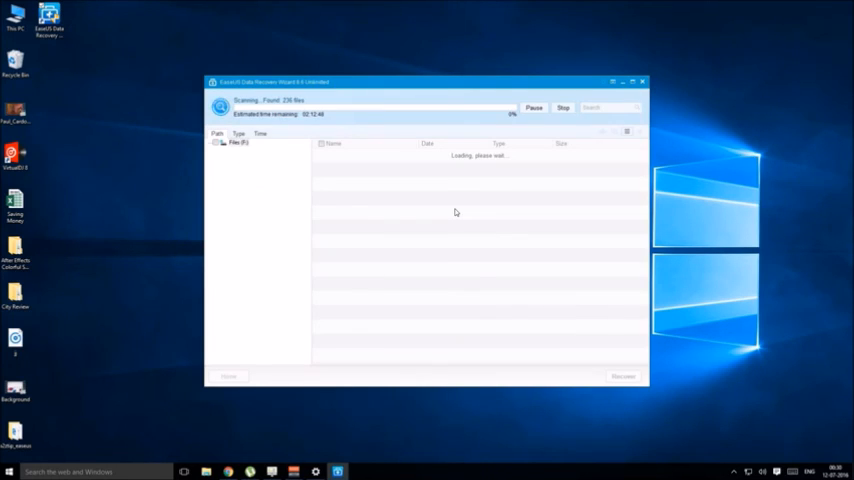